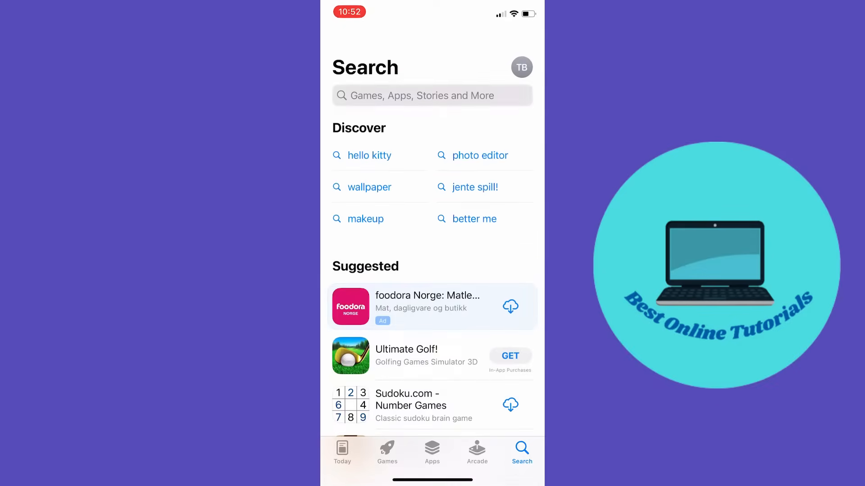
# Step: Search the App Store for 'instagram', confirm it's installed, and return home
pyautogui.write('instagra')
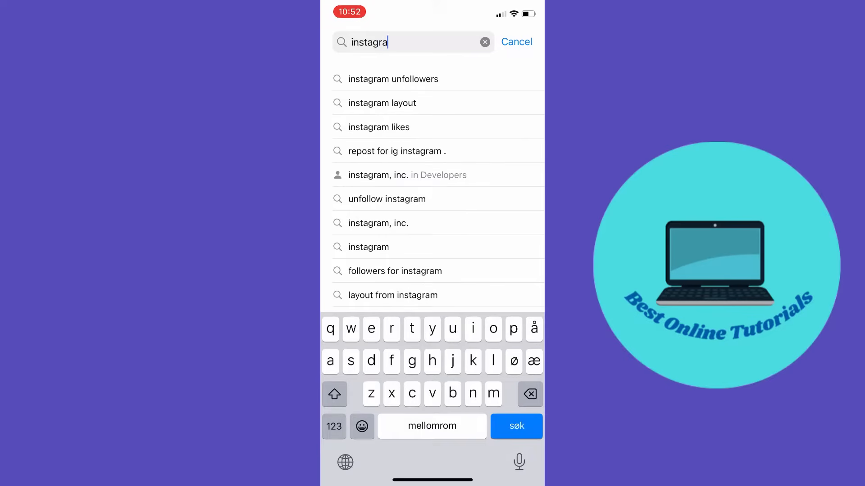
pyautogui.click(515, 426)
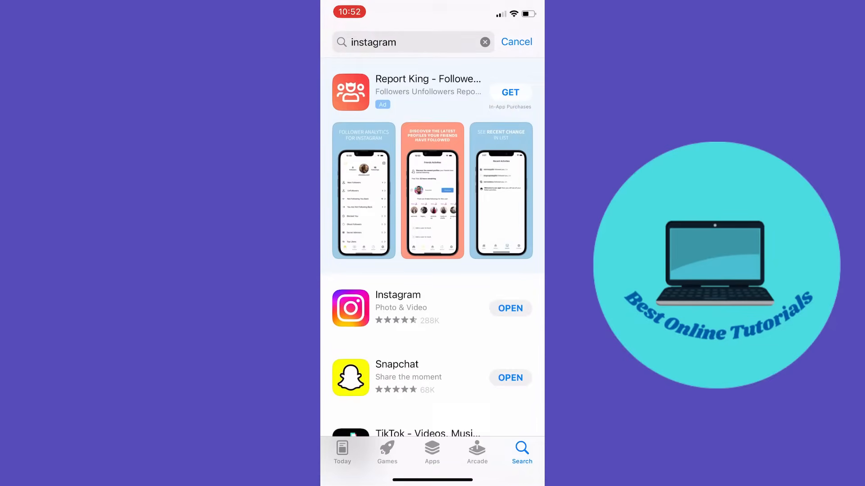
pyautogui.scroll(-3)
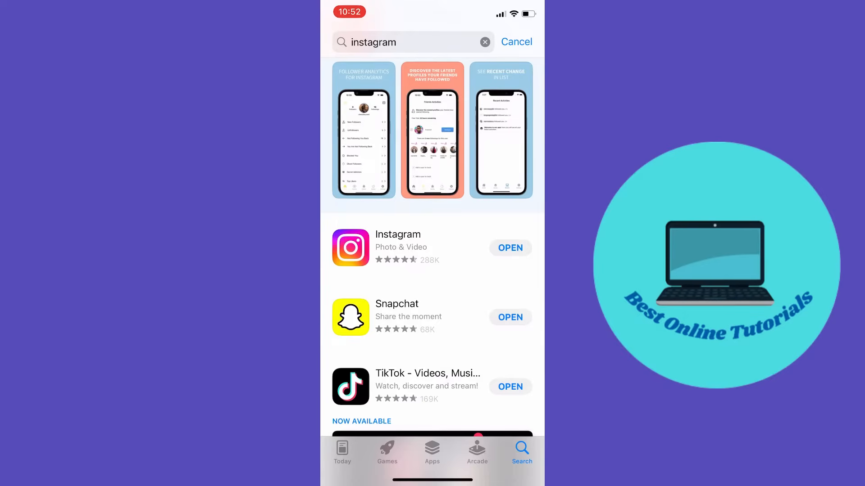
pyautogui.click(517, 42)
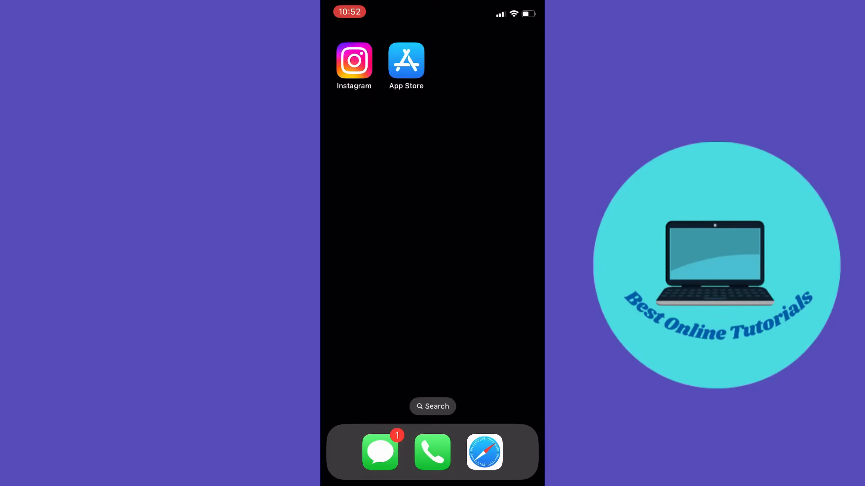
# Step: Launch Instagram, go to your own profile, and open its hamburger menu
pyautogui.click(354, 61)
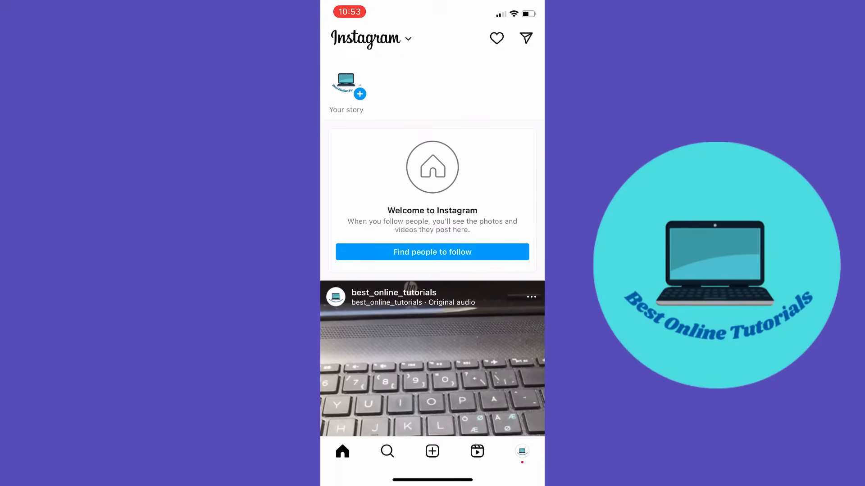
pyautogui.click(522, 452)
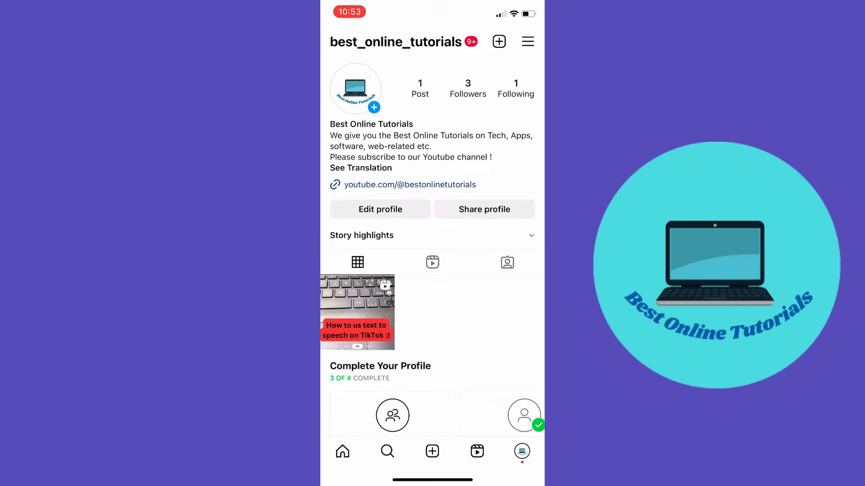
pyautogui.click(527, 42)
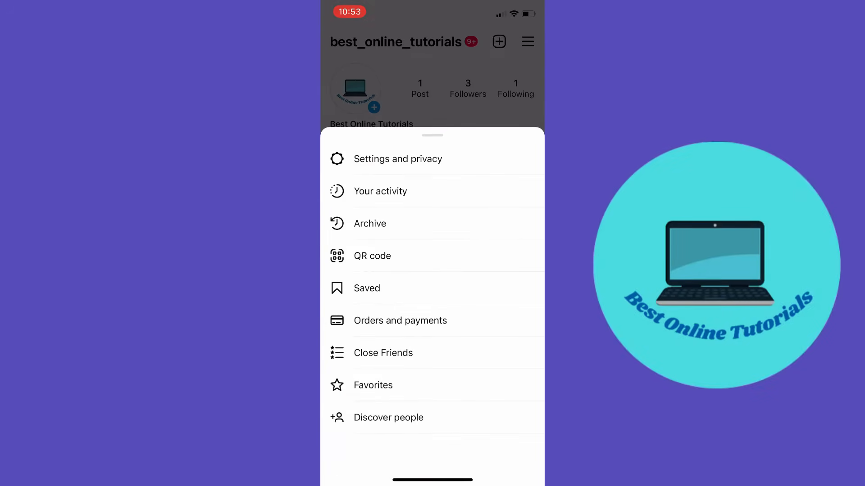
# Step: From Settings and privacy, open Account type and tools and choose Switch to professional account
pyautogui.click(398, 159)
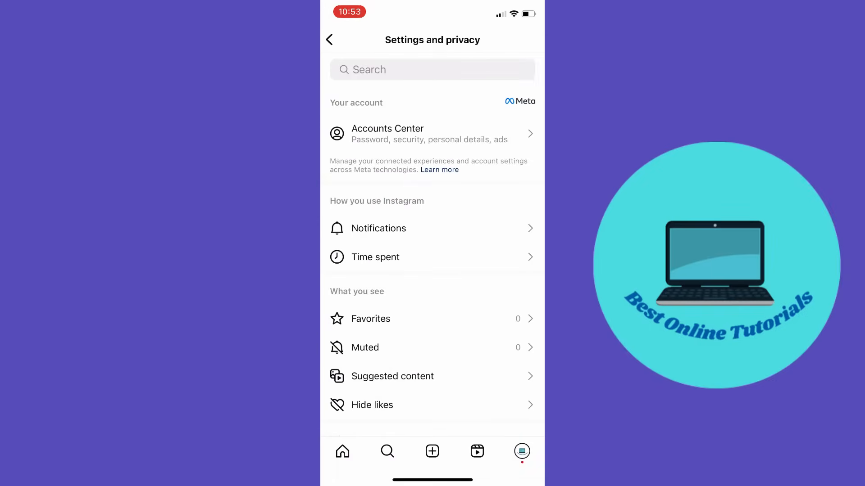
pyautogui.scroll(-3)
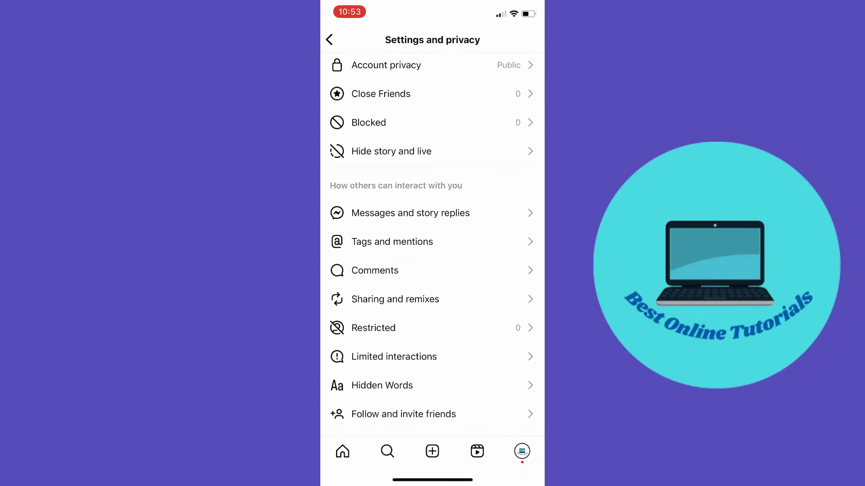
pyautogui.scroll(-3)
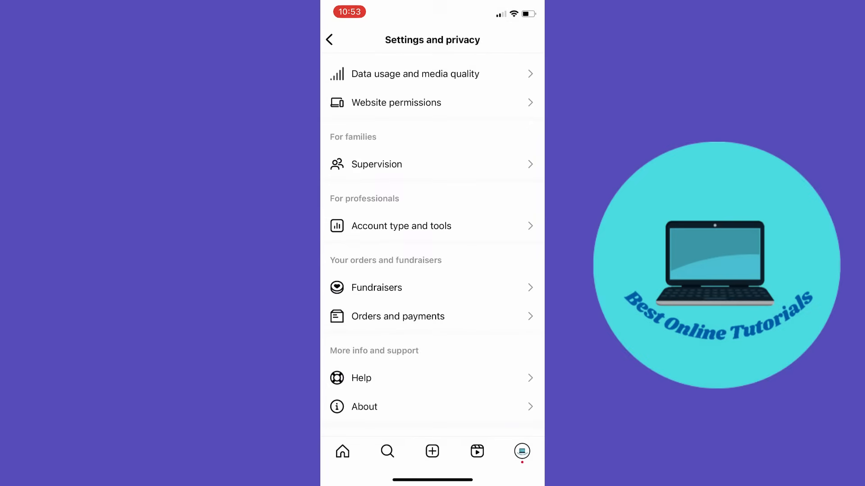
pyautogui.click(401, 225)
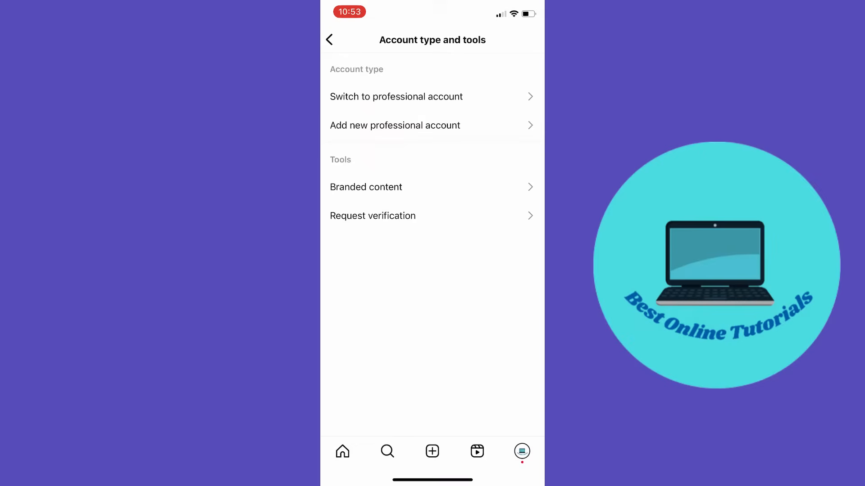
pyautogui.click(396, 97)
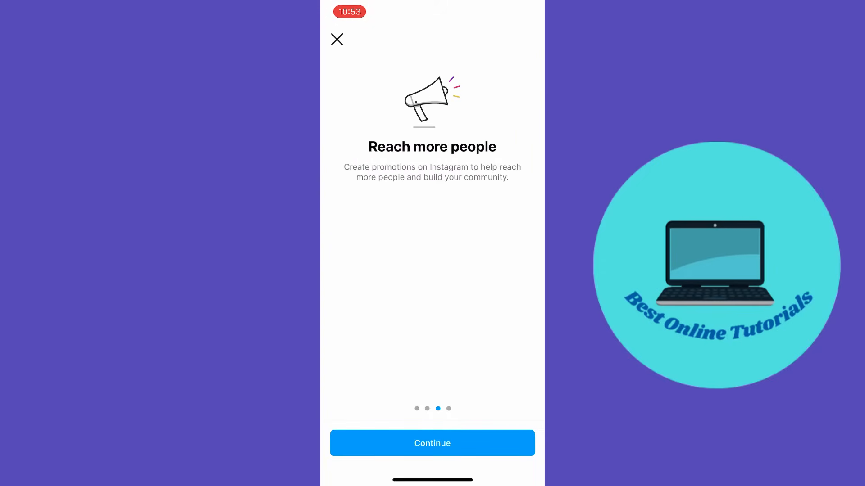
# Step: Continue past the intro screens, pick Digital creator category, and choose Creator account type
pyautogui.click(432, 443)
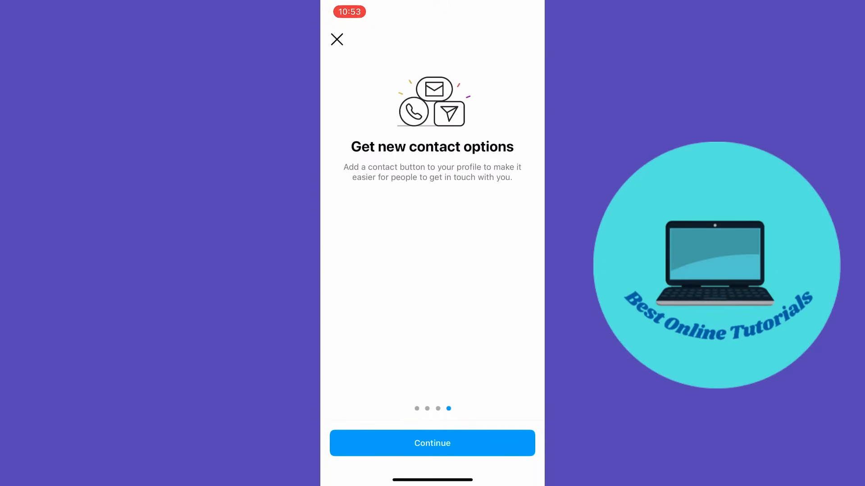
pyautogui.click(432, 443)
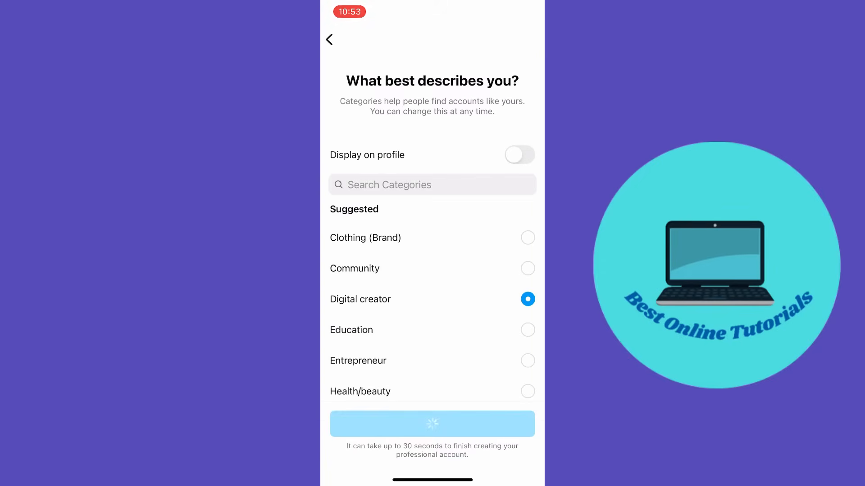
pyautogui.click(432, 423)
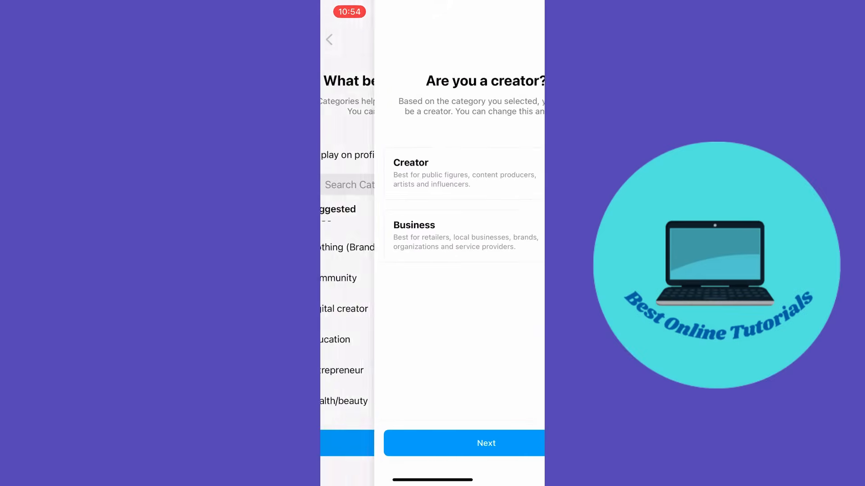
pyautogui.click(486, 443)
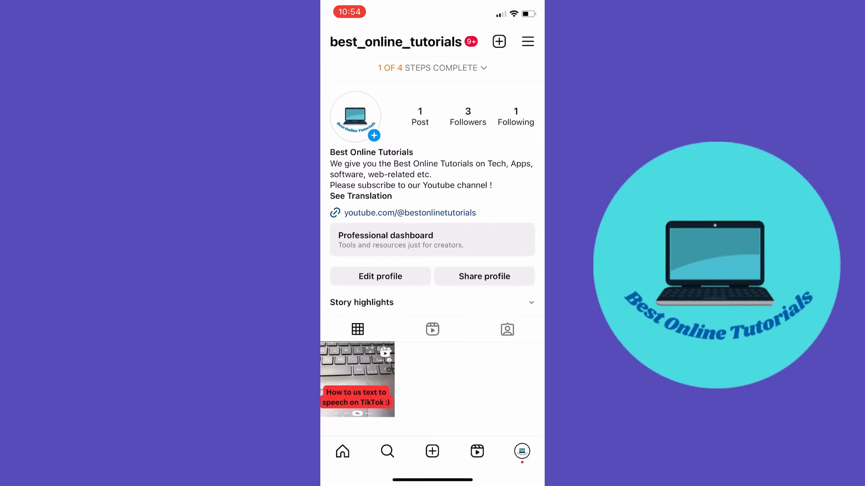
# Step: From the profile menu, go to Settings and privacy and open Help
pyautogui.click(527, 41)
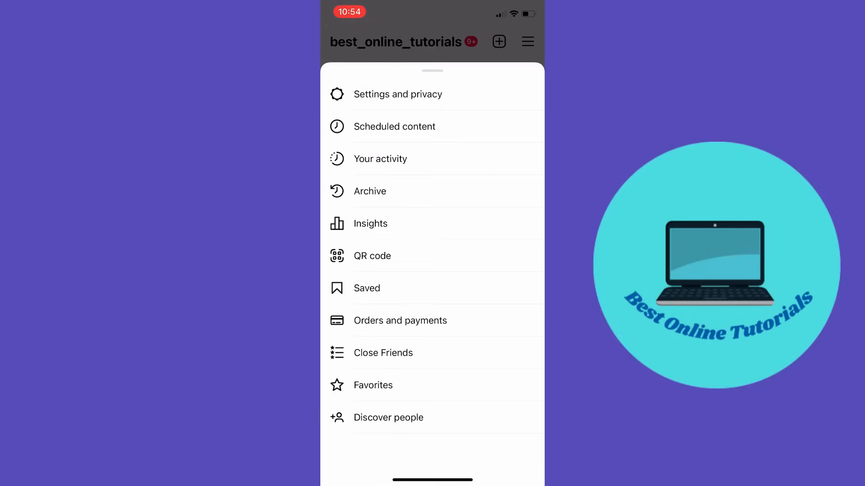
pyautogui.click(398, 94)
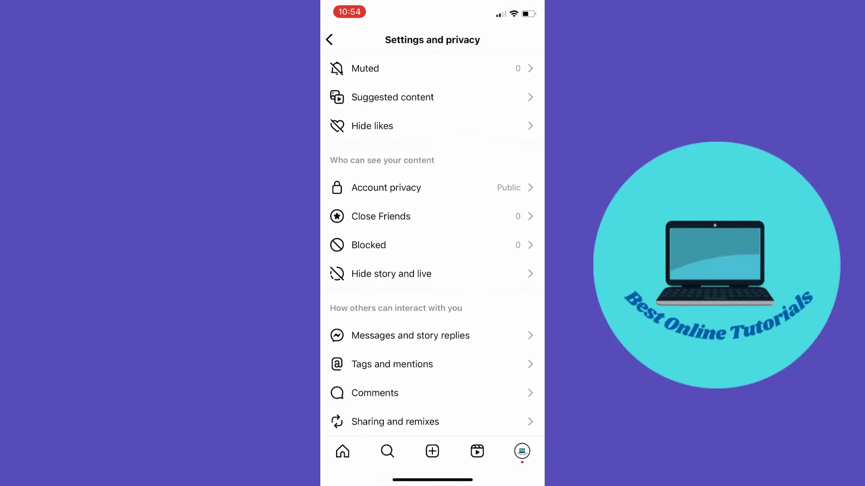
pyautogui.scroll(-3)
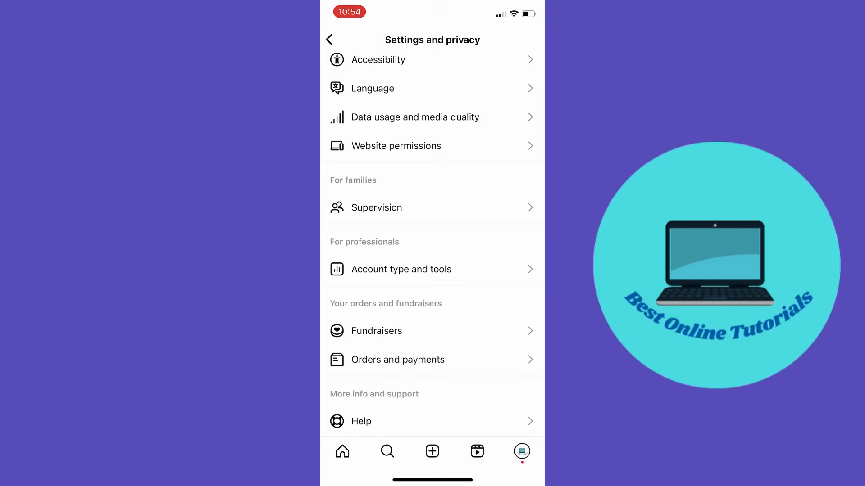
pyautogui.scroll(-3)
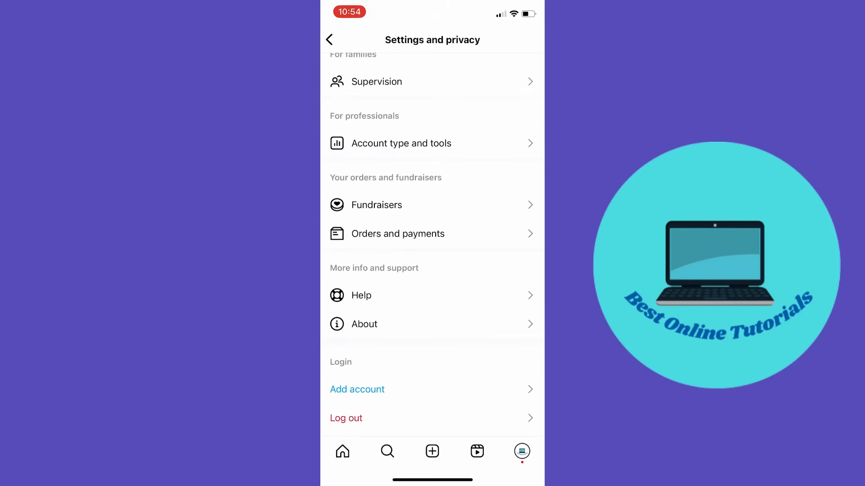
pyautogui.click(360, 295)
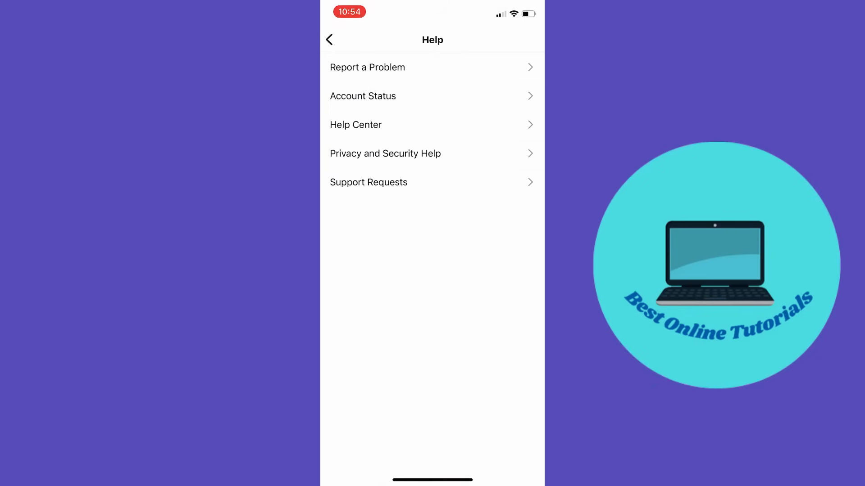
# Step: Choose Report a Problem without shaking, then include logs and continue to the form
pyautogui.click(367, 67)
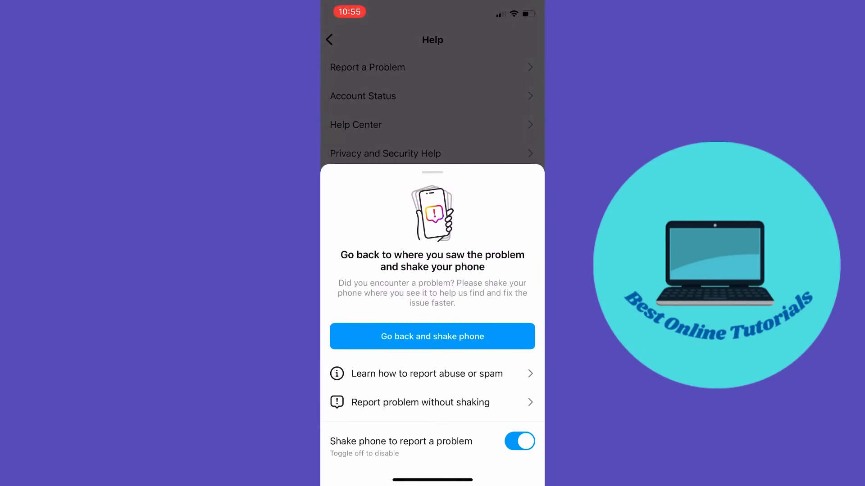
pyautogui.click(432, 403)
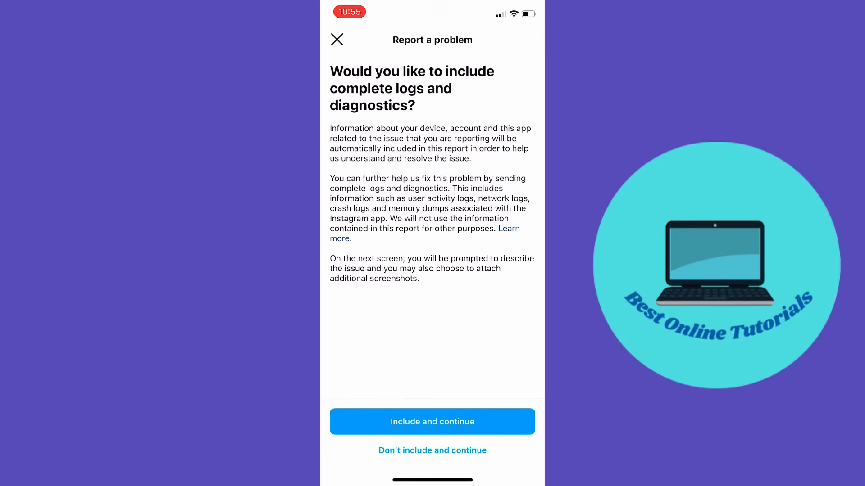
pyautogui.click(432, 422)
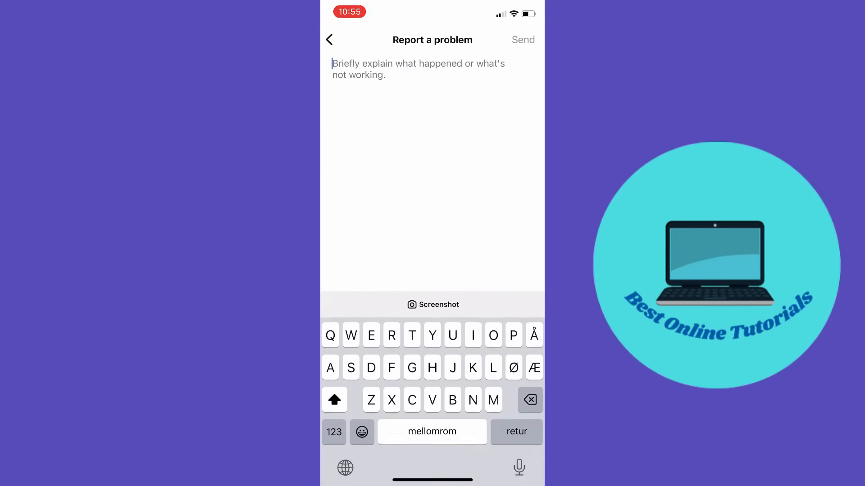